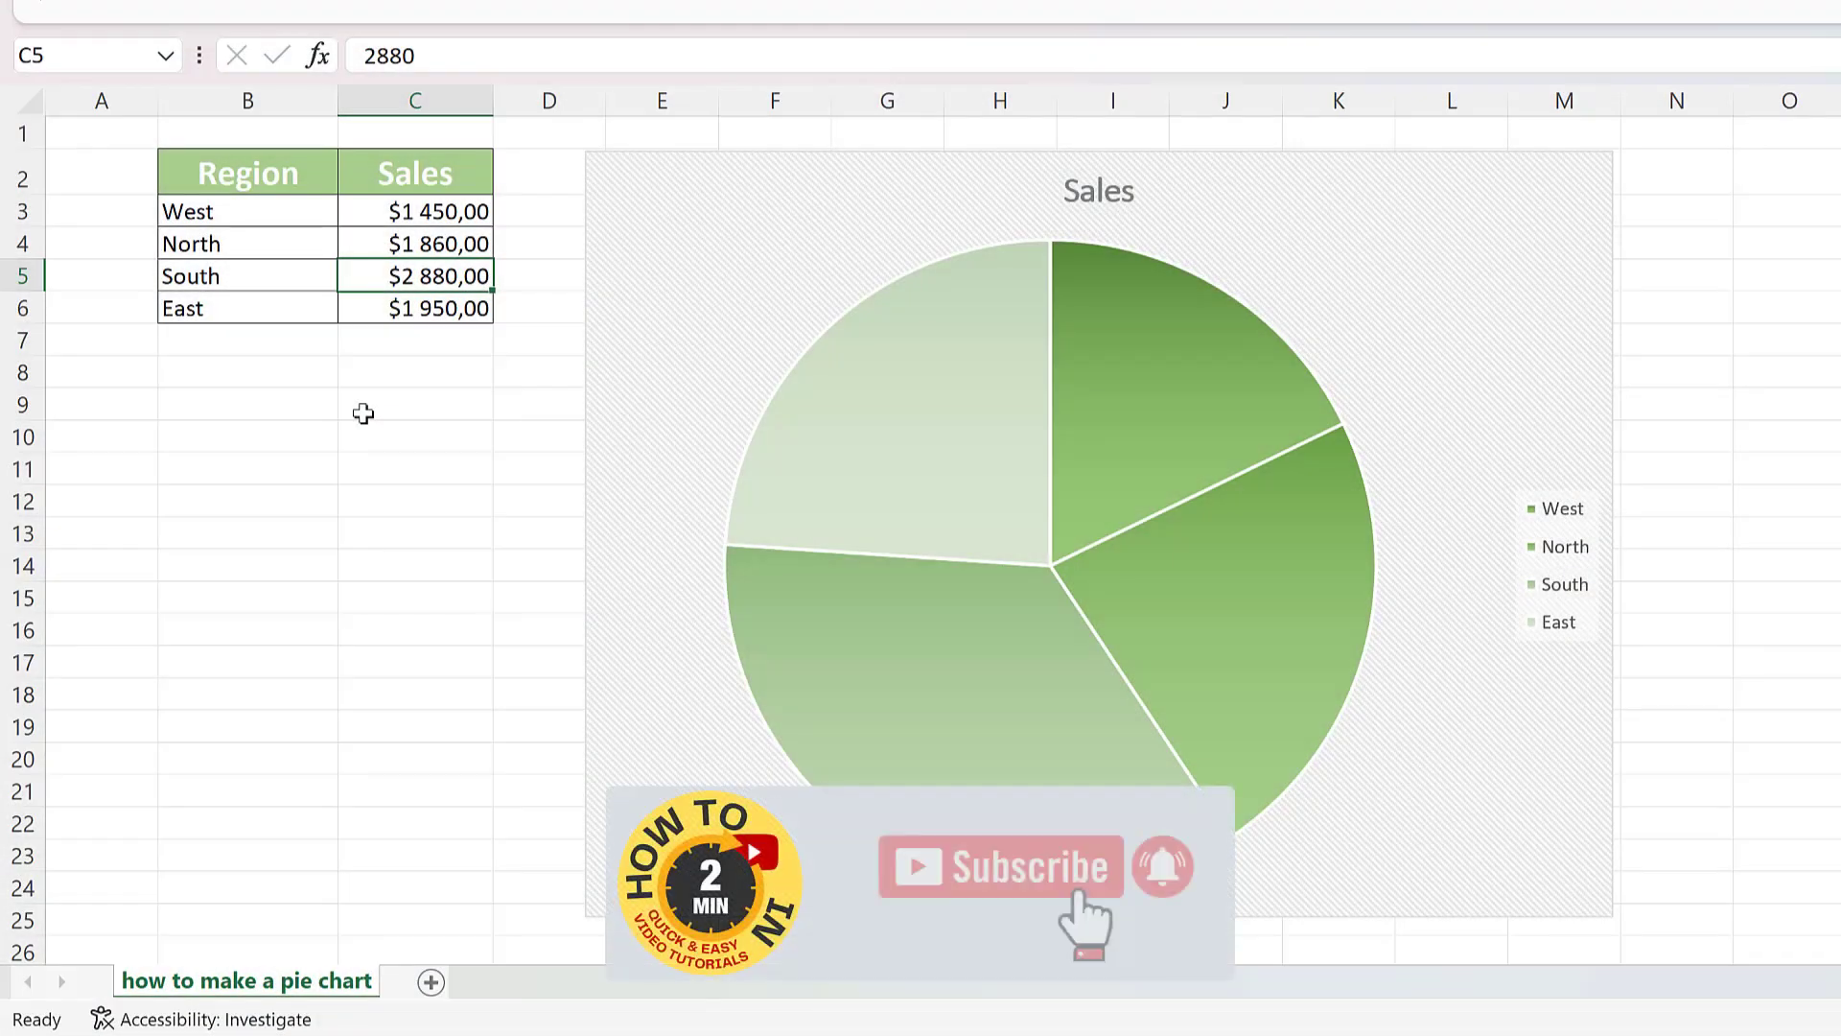
Step: Extend the chart title 'Sales' to read 'Sales - 2023 Q1'
click(1001, 867)
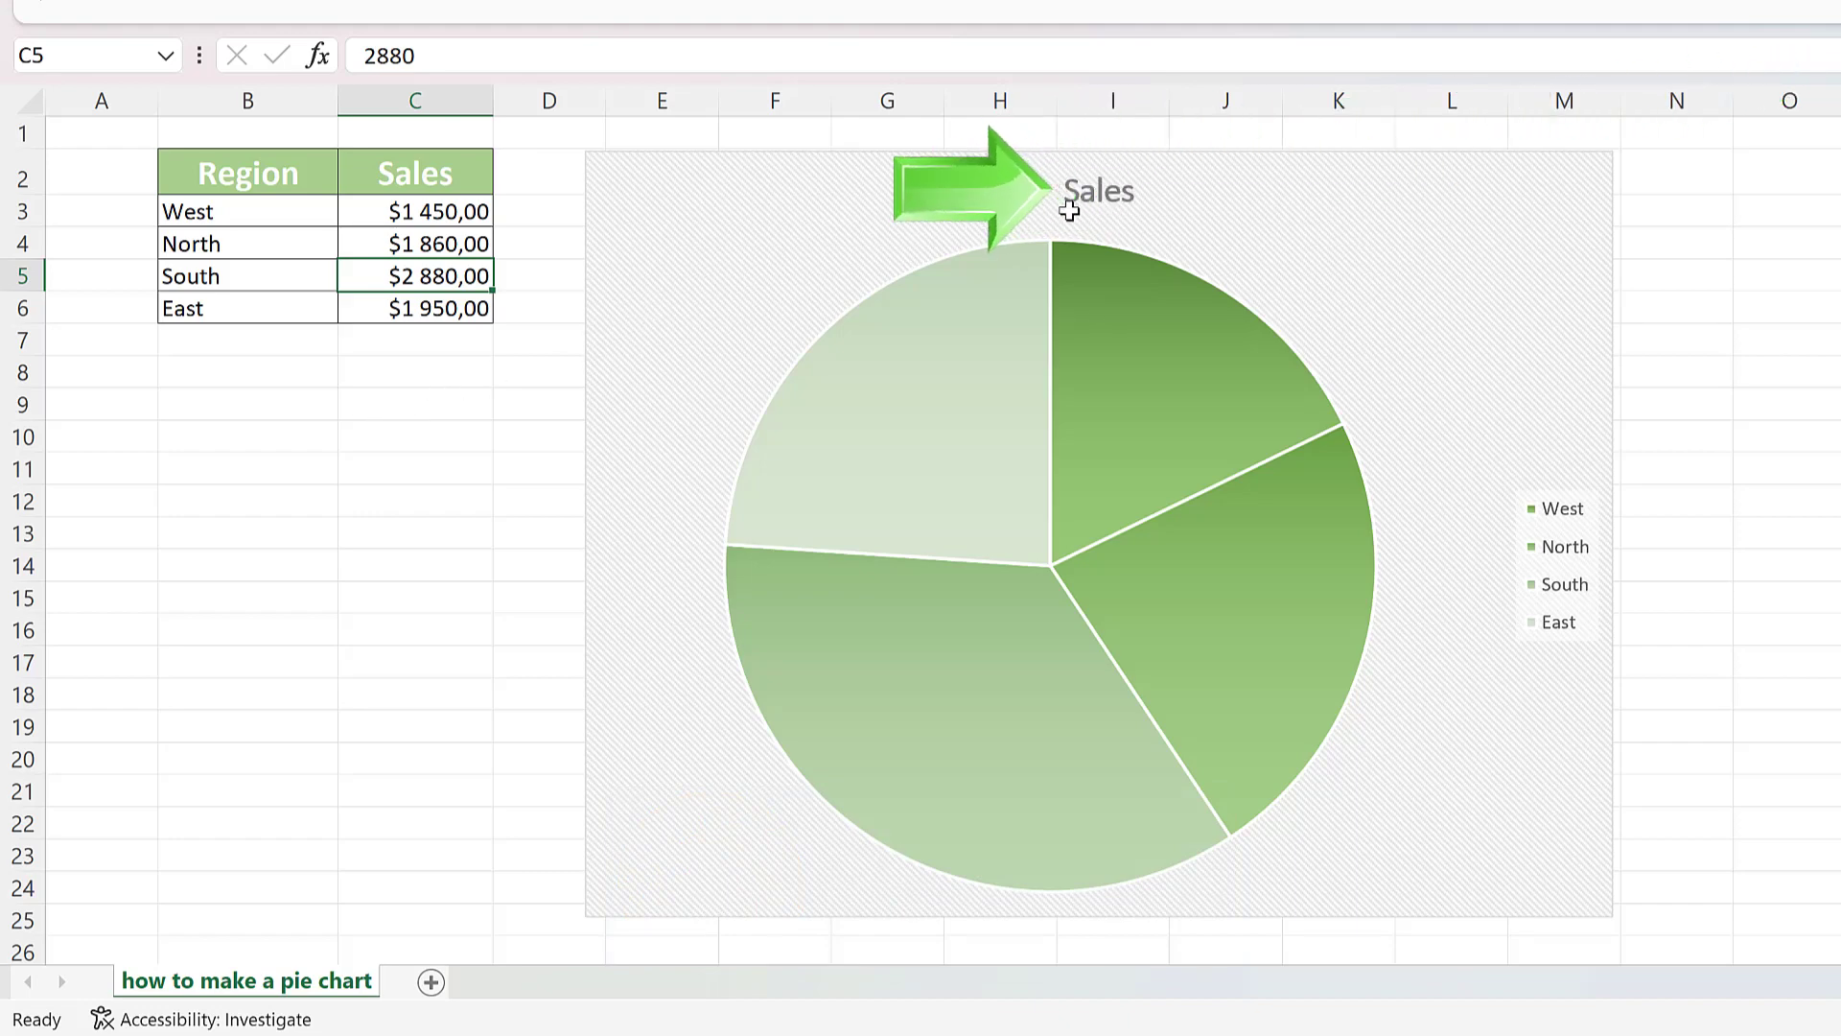
click(1097, 190)
text( -)
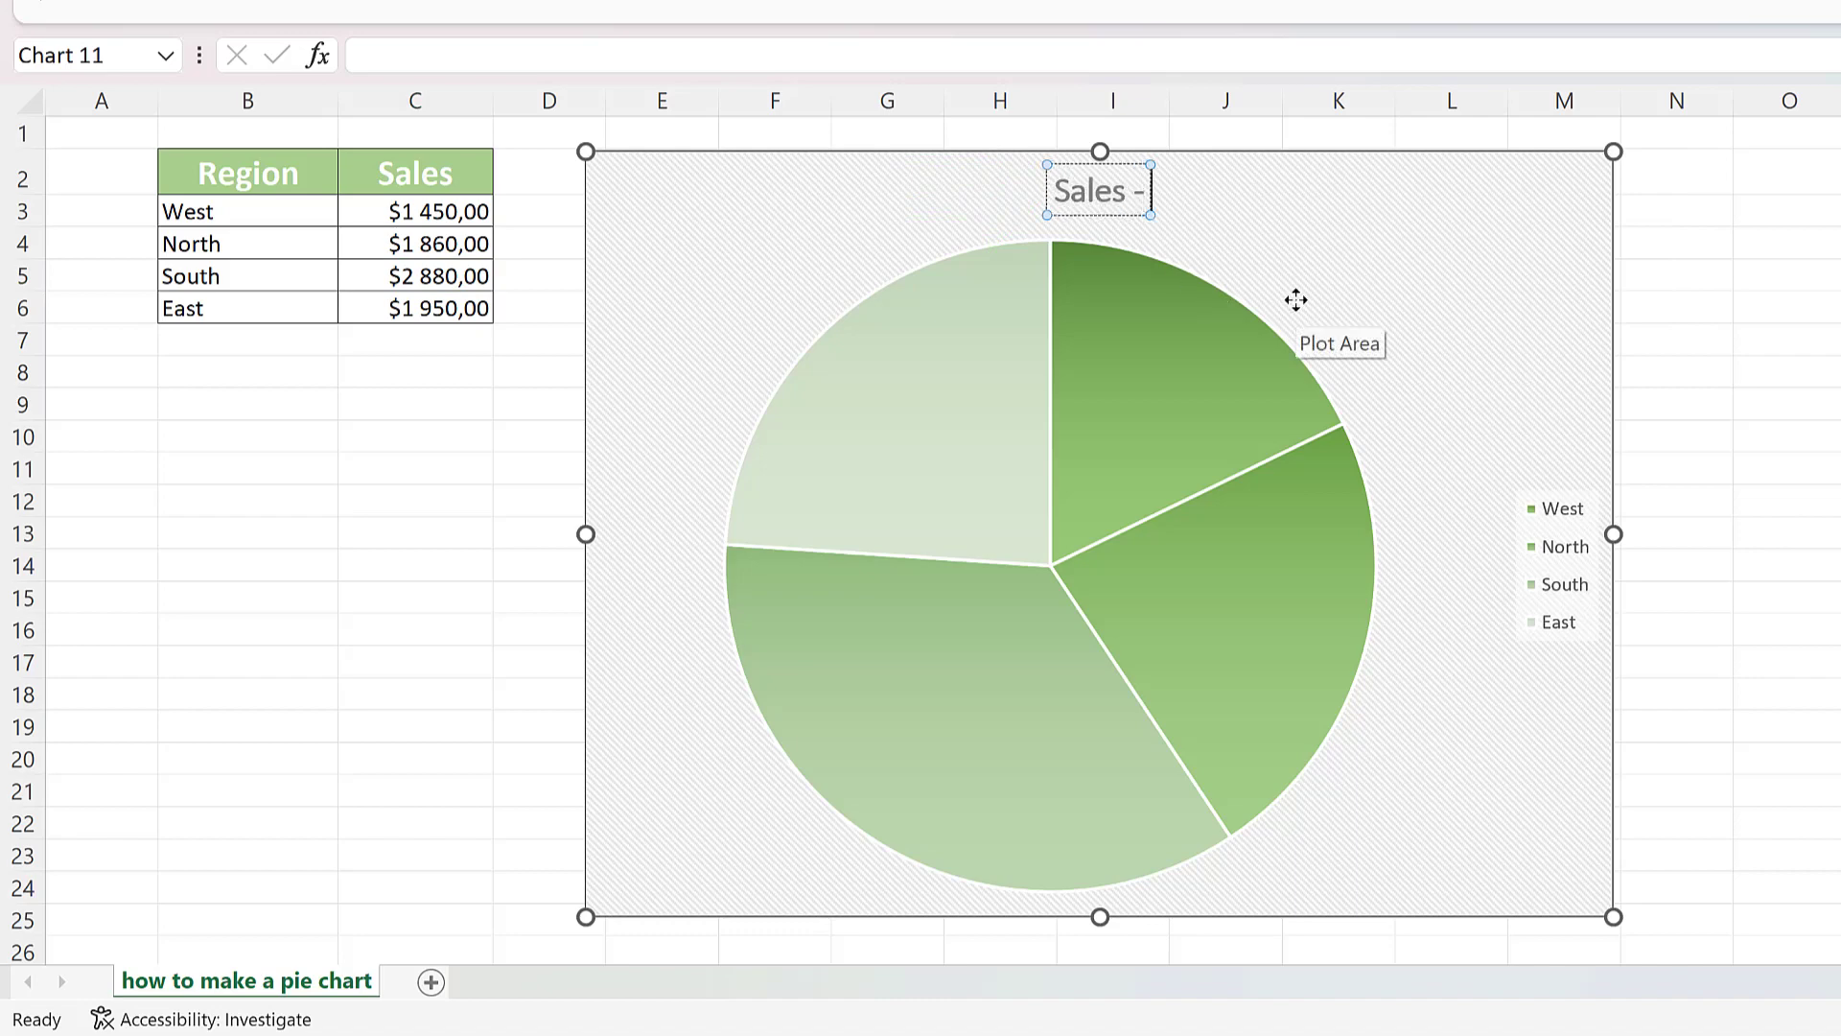
text(2023 Q1)
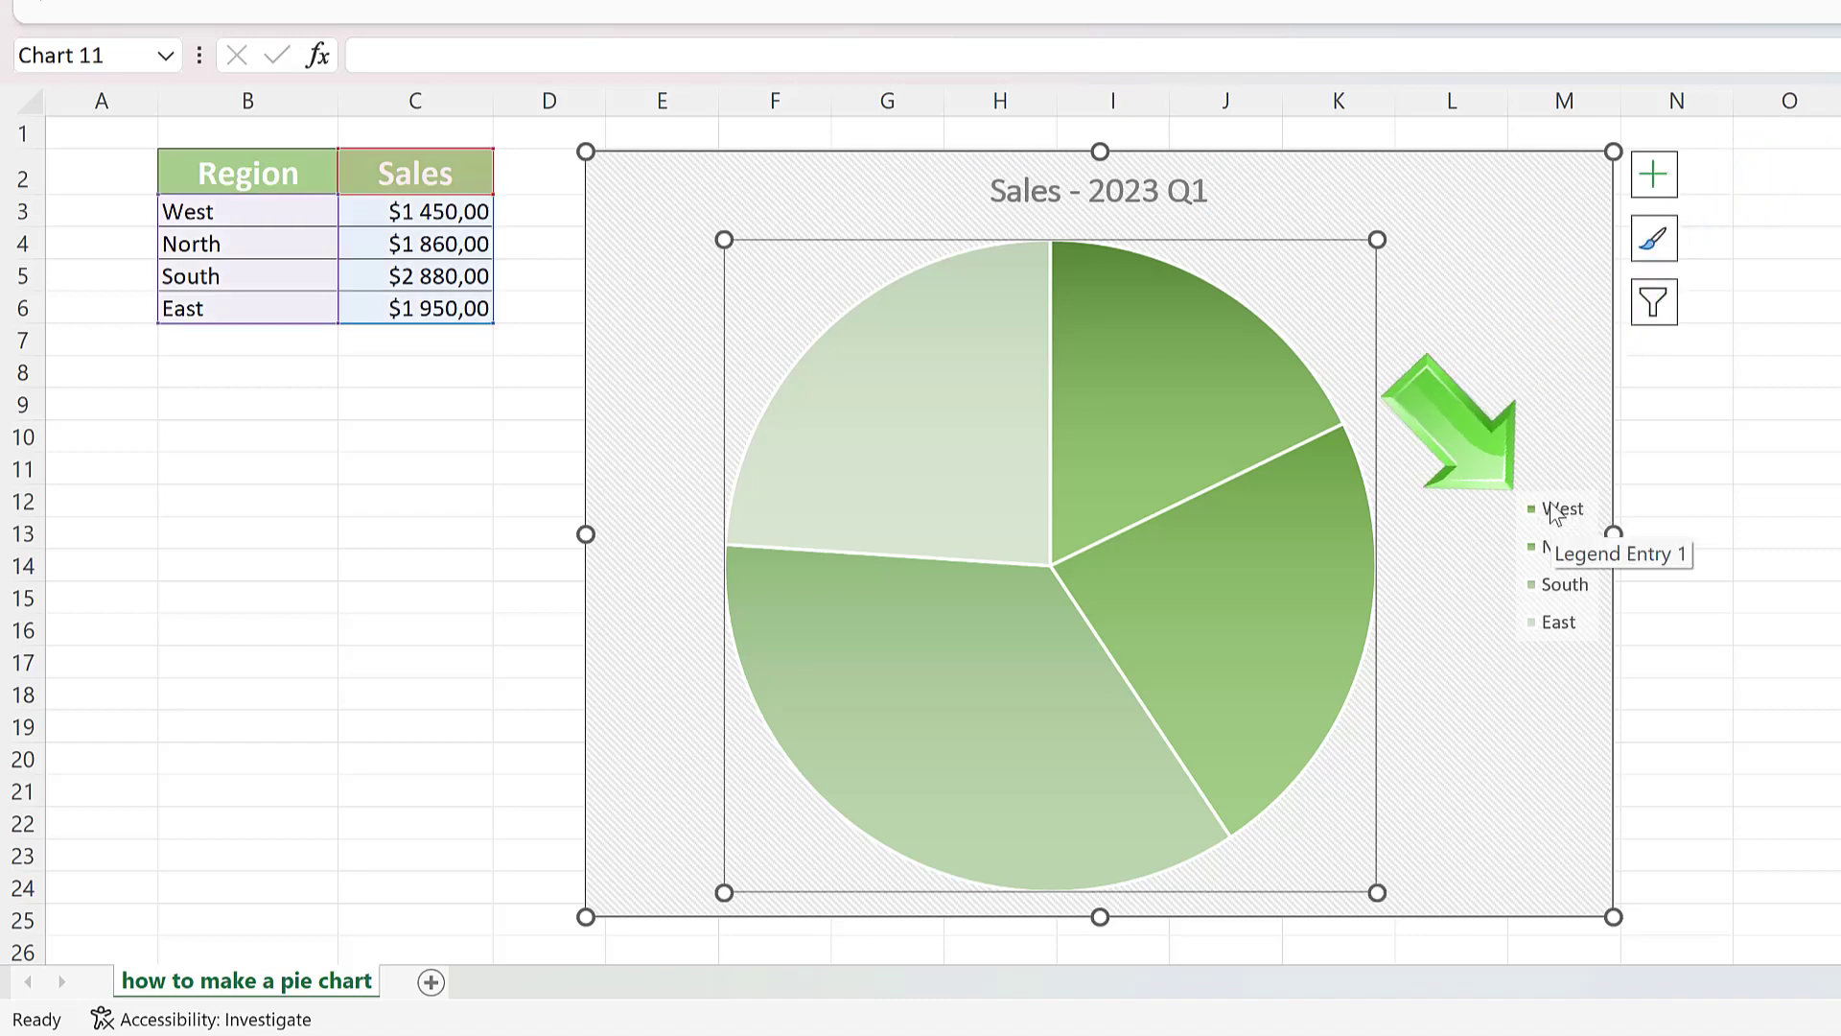
Step: Drag the region legend up into the chart's top-right corner
click(1561, 547)
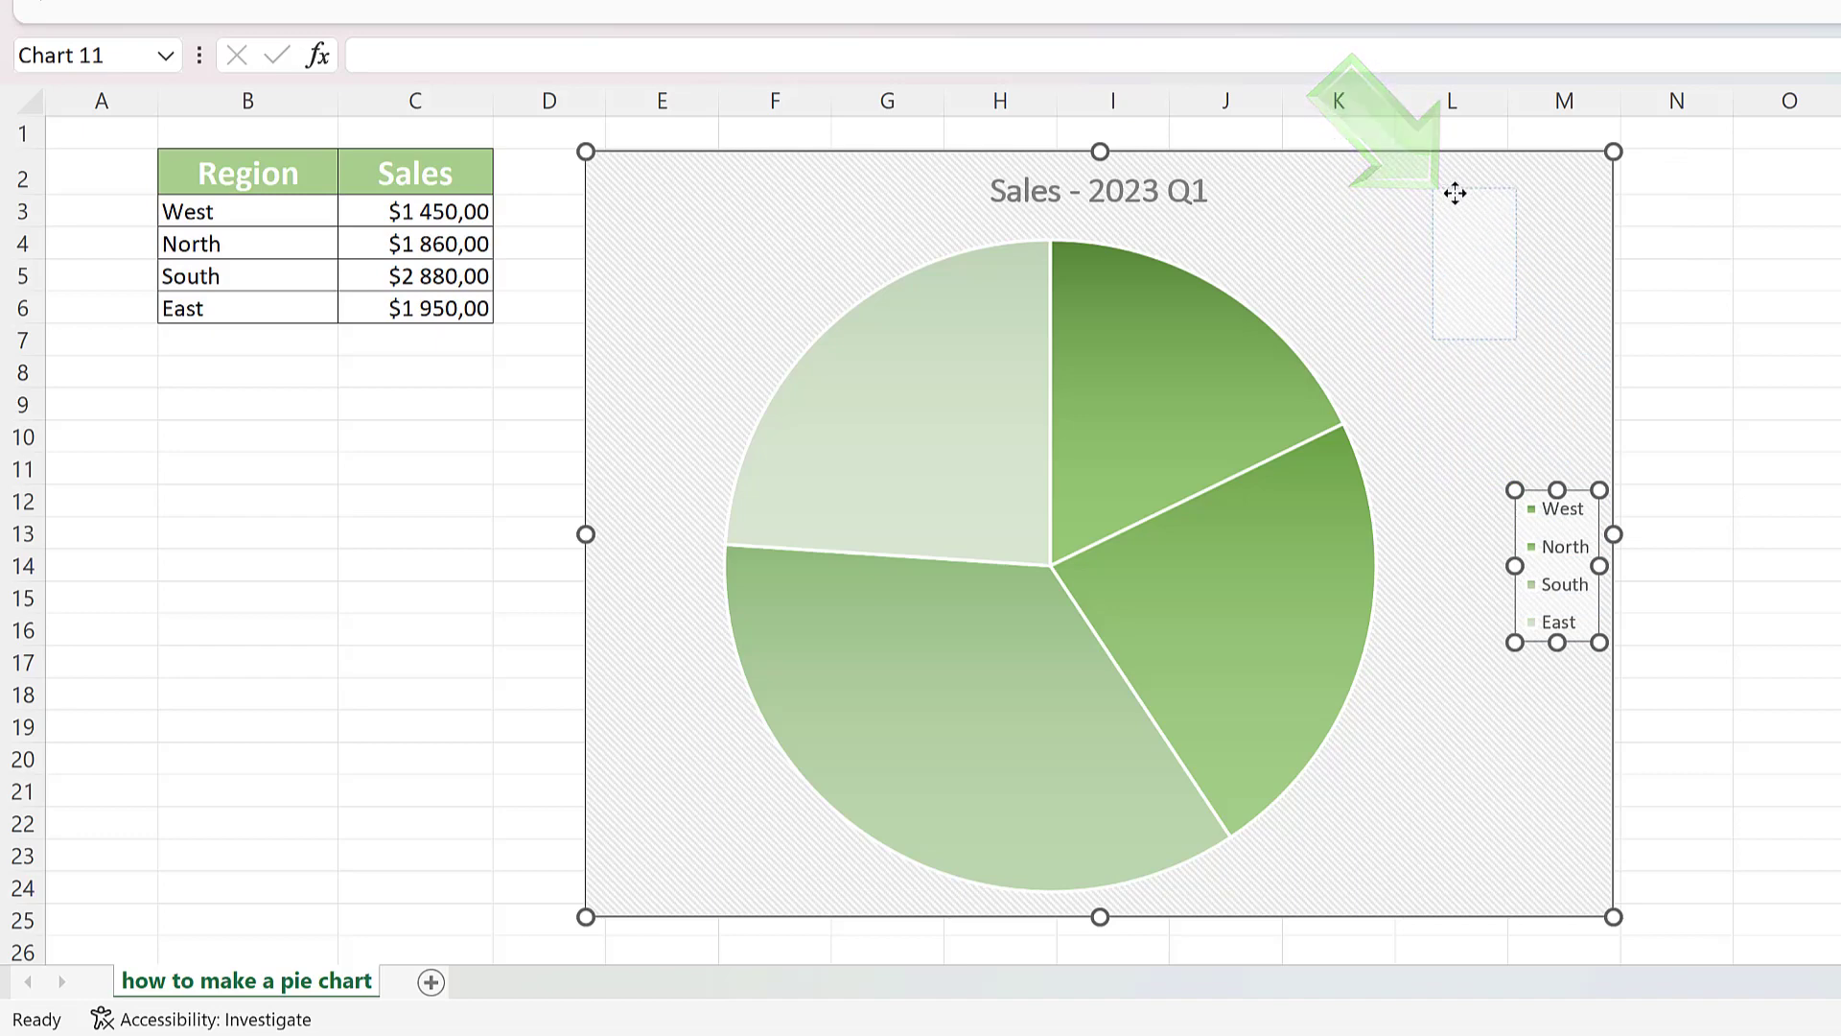
drag(1556, 563, 1476, 265)
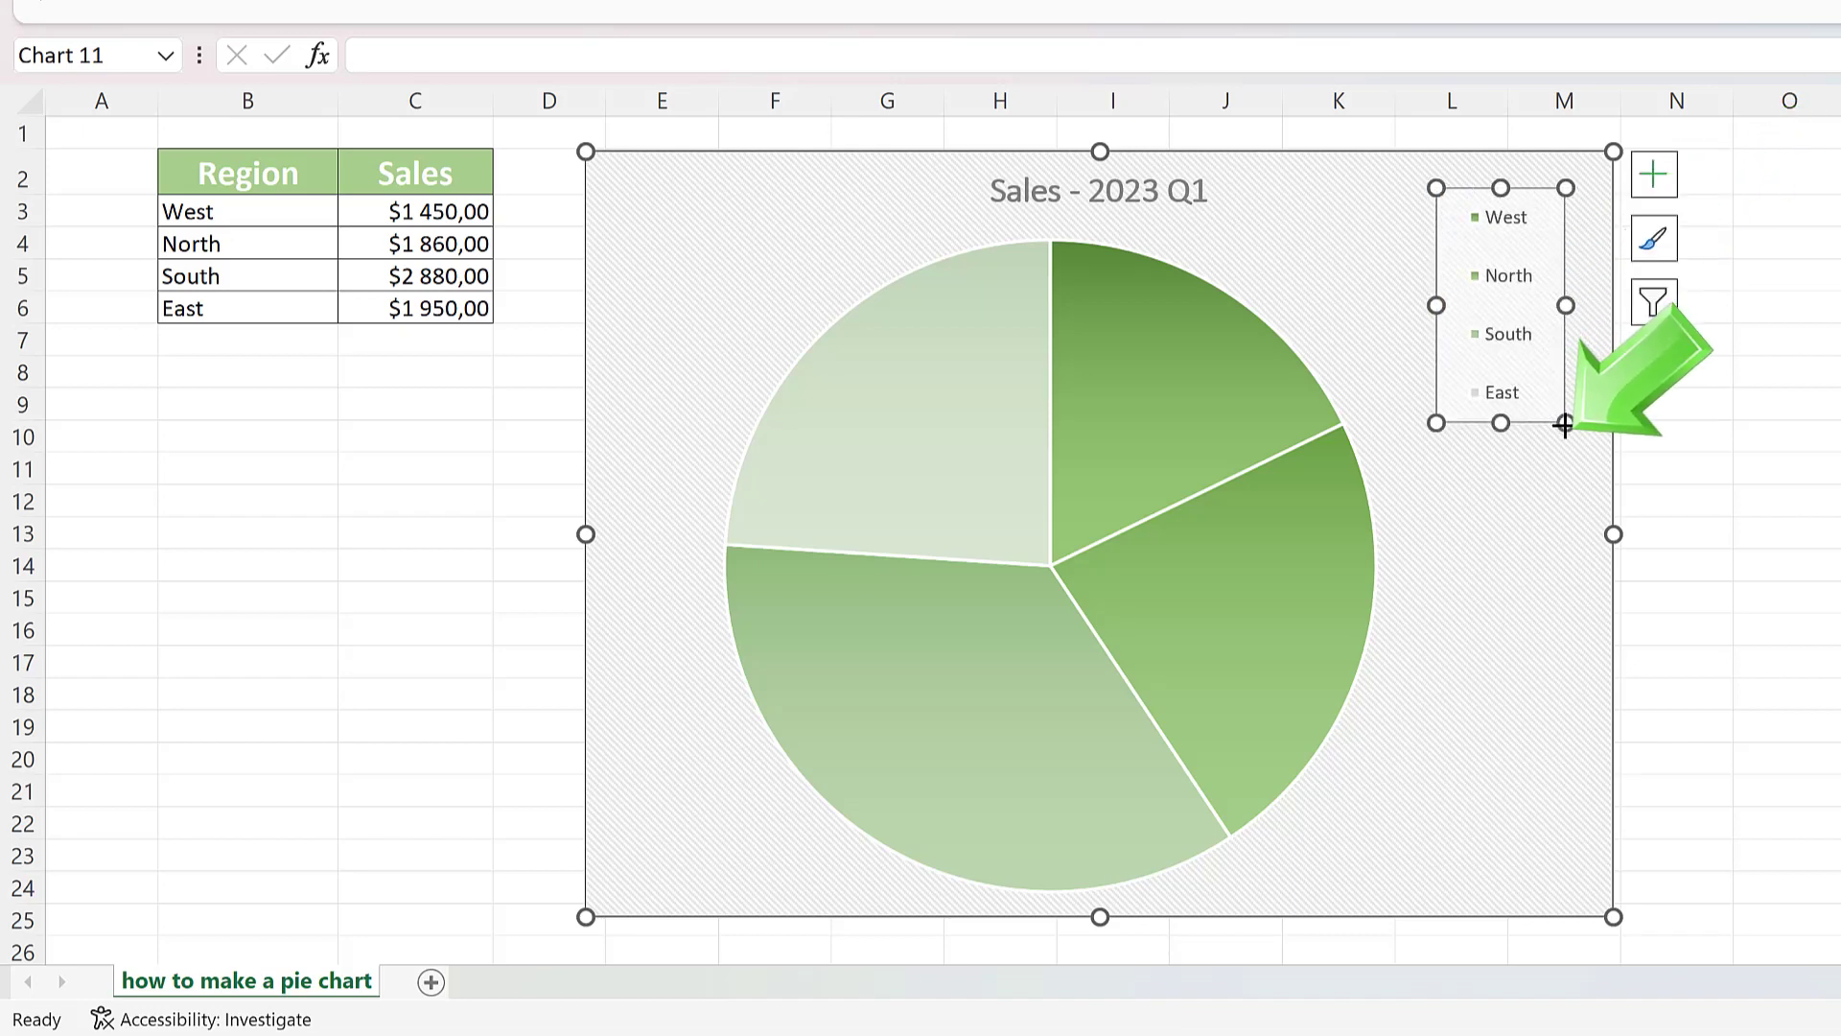
mouse_move(1561, 426)
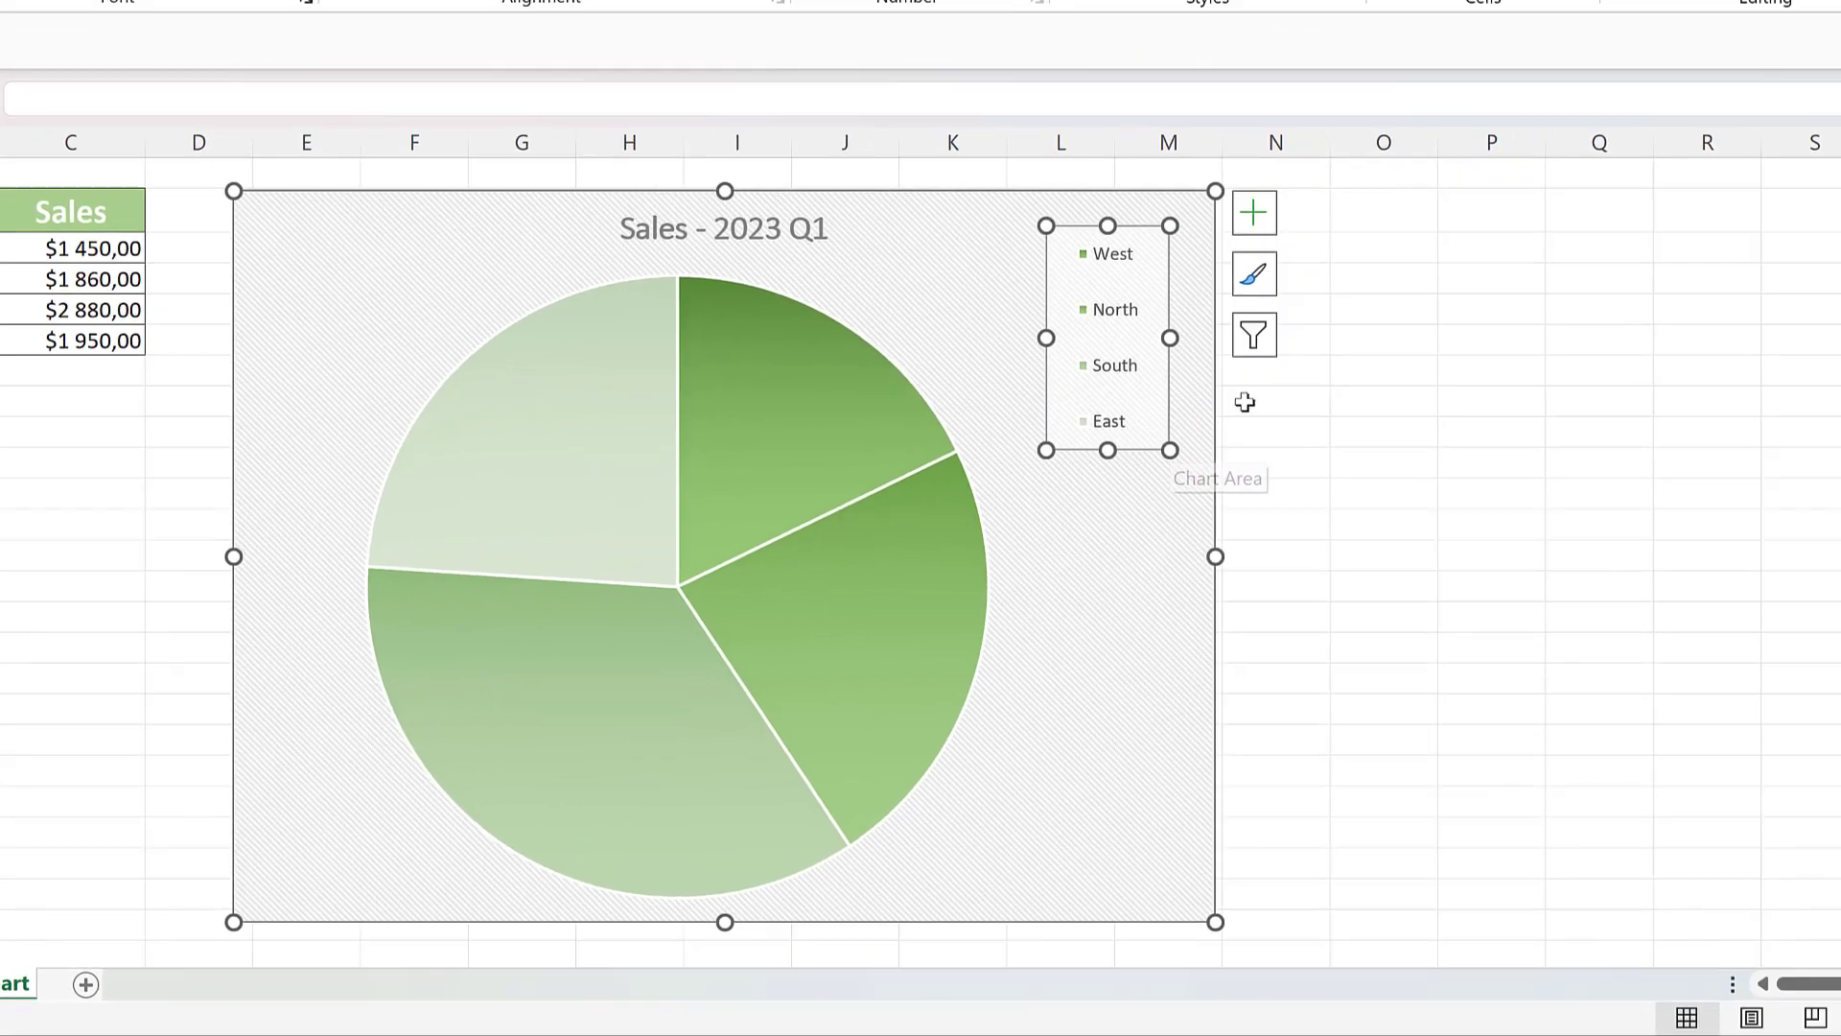
Step: Add data labels to the pie slices showing each region's value and percentage via Format Data Labels
click(1253, 213)
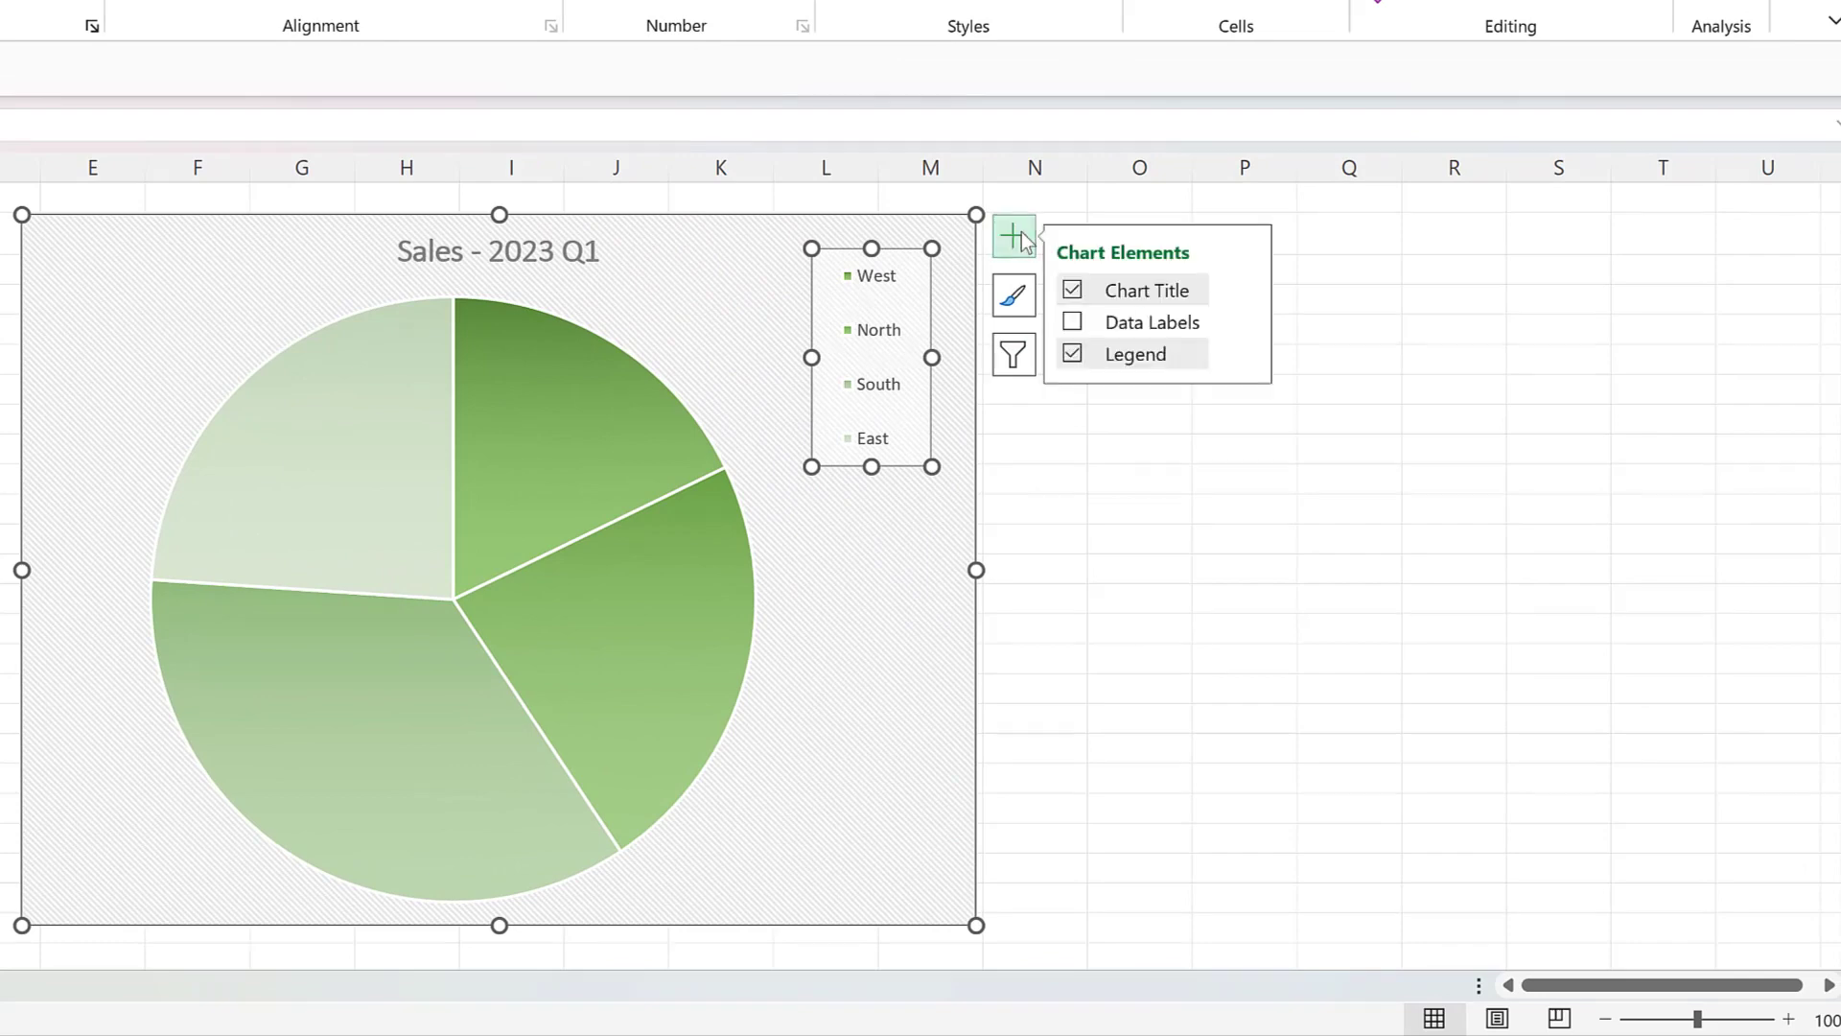
click(1070, 322)
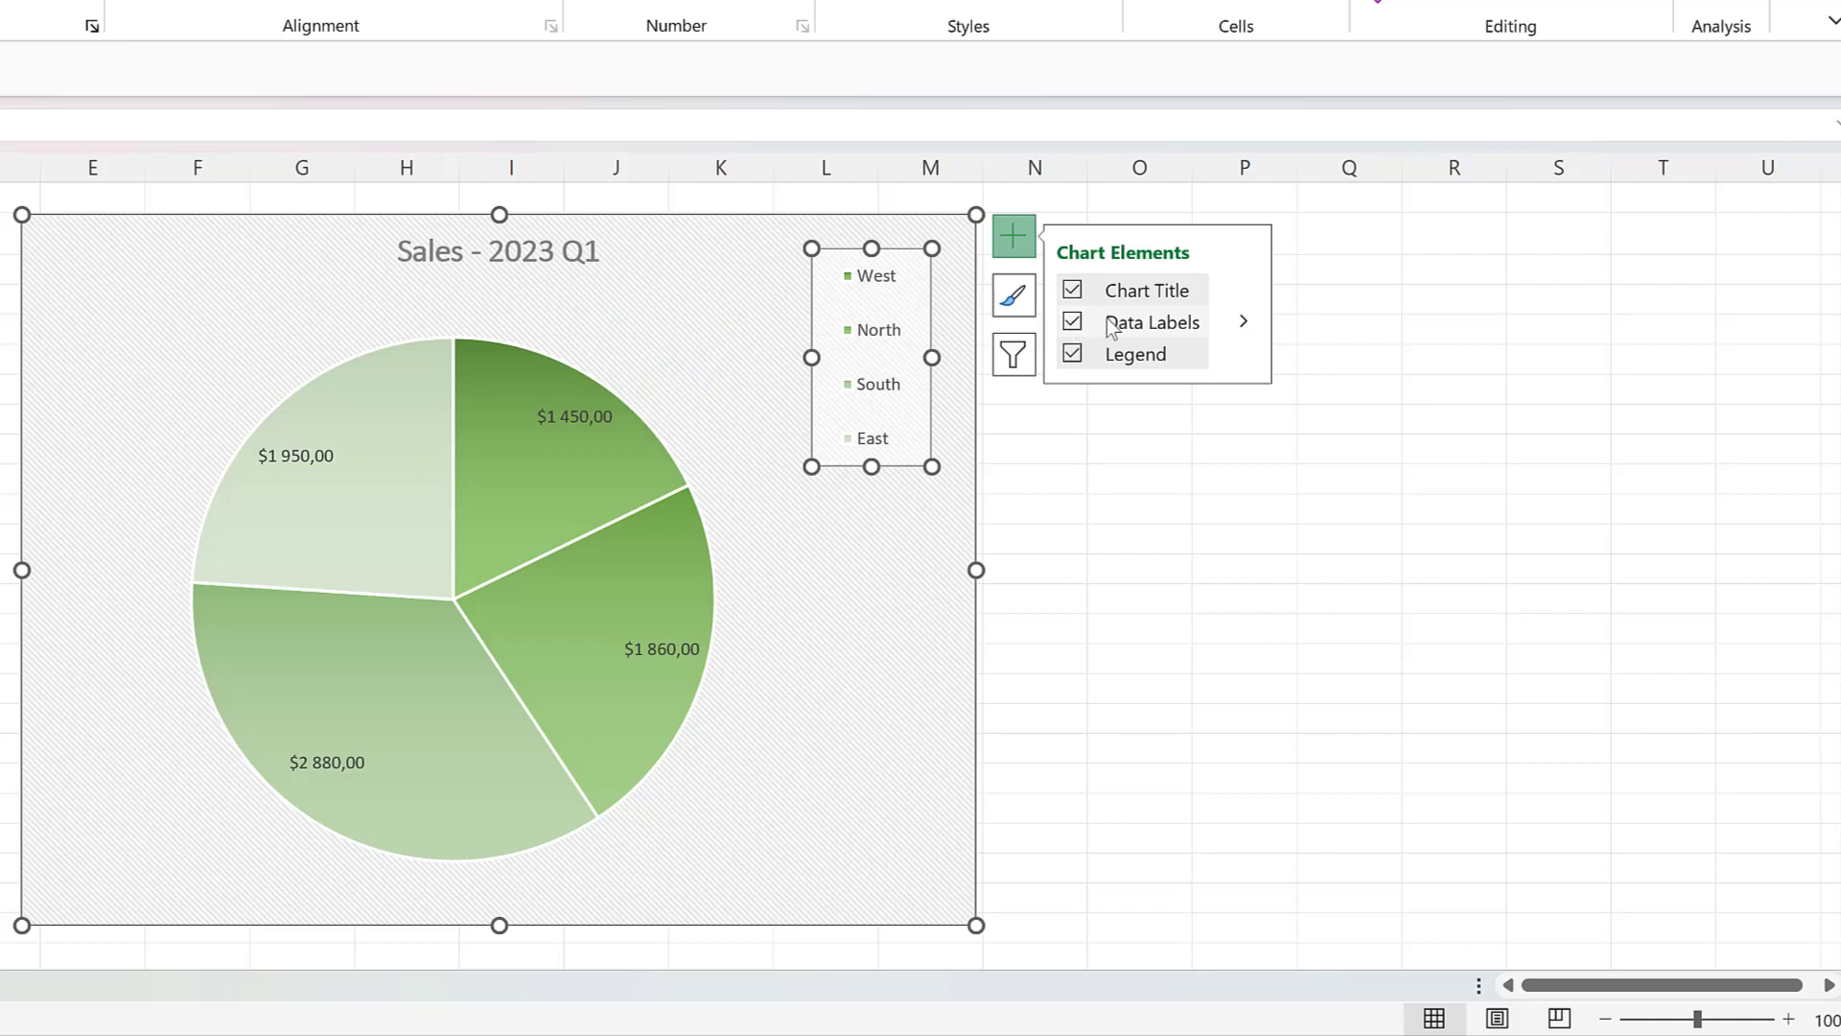
click(1243, 320)
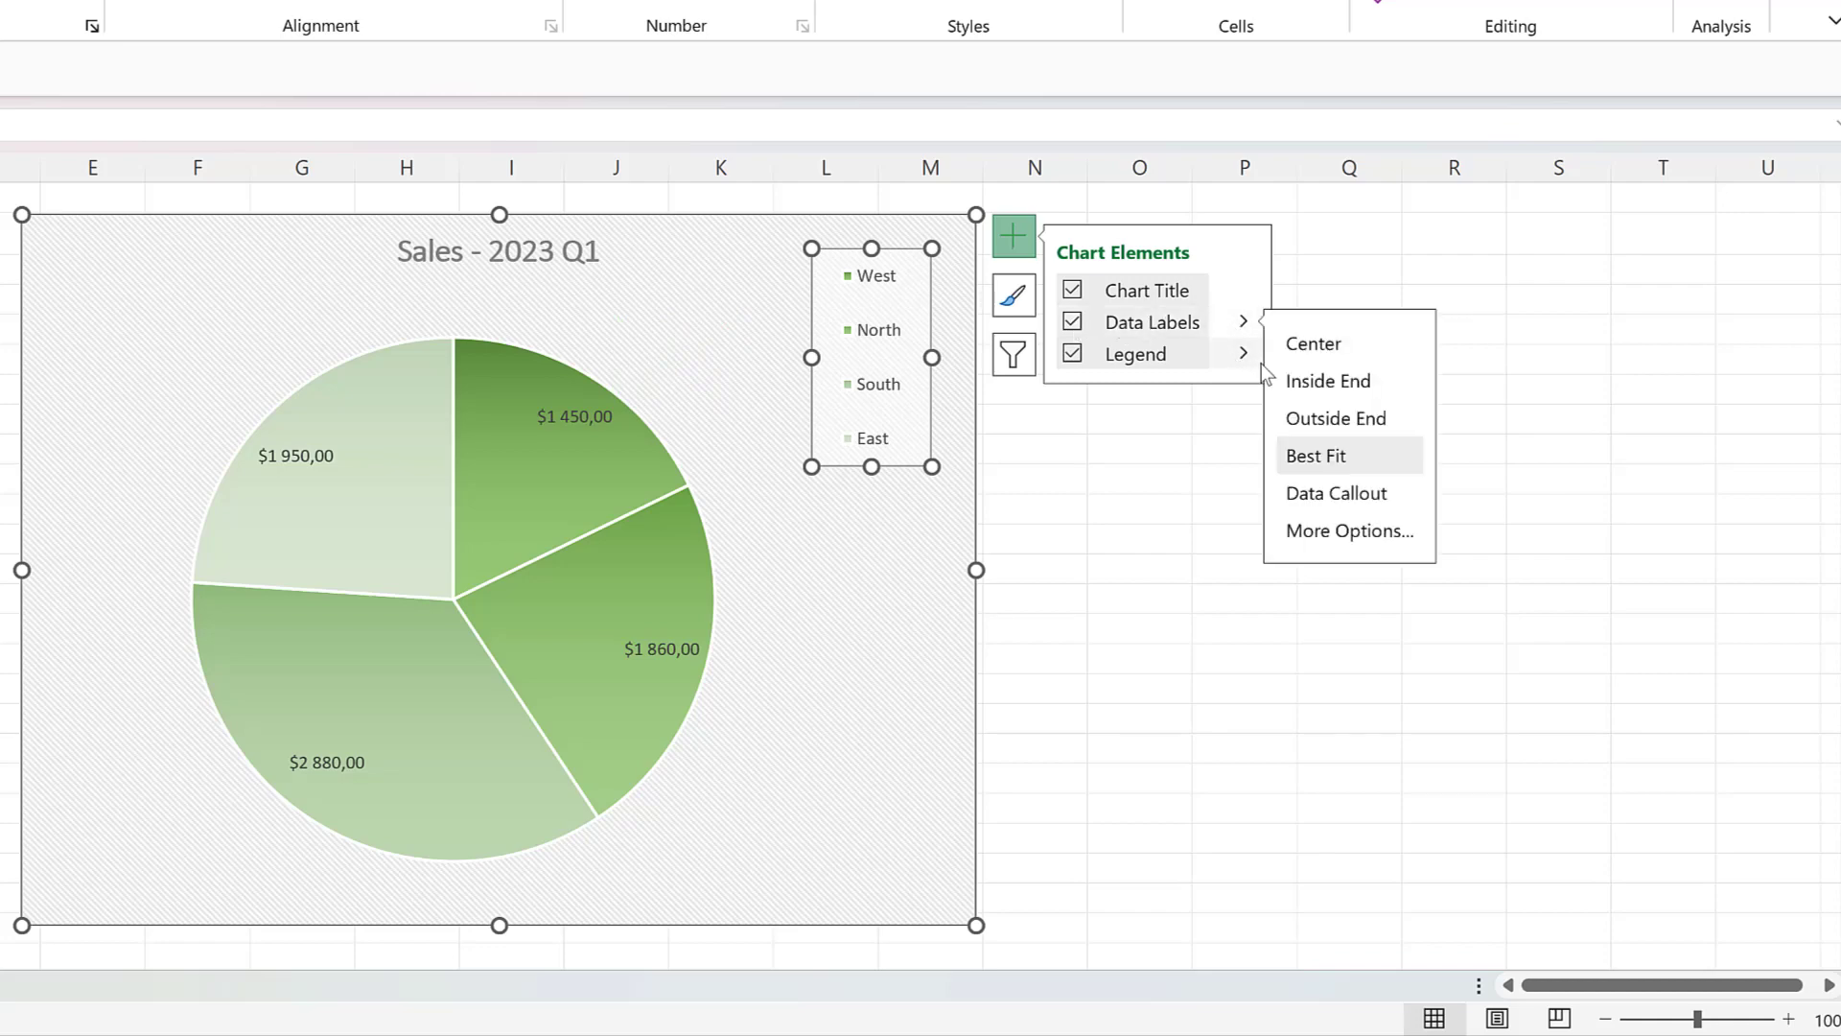
click(1348, 532)
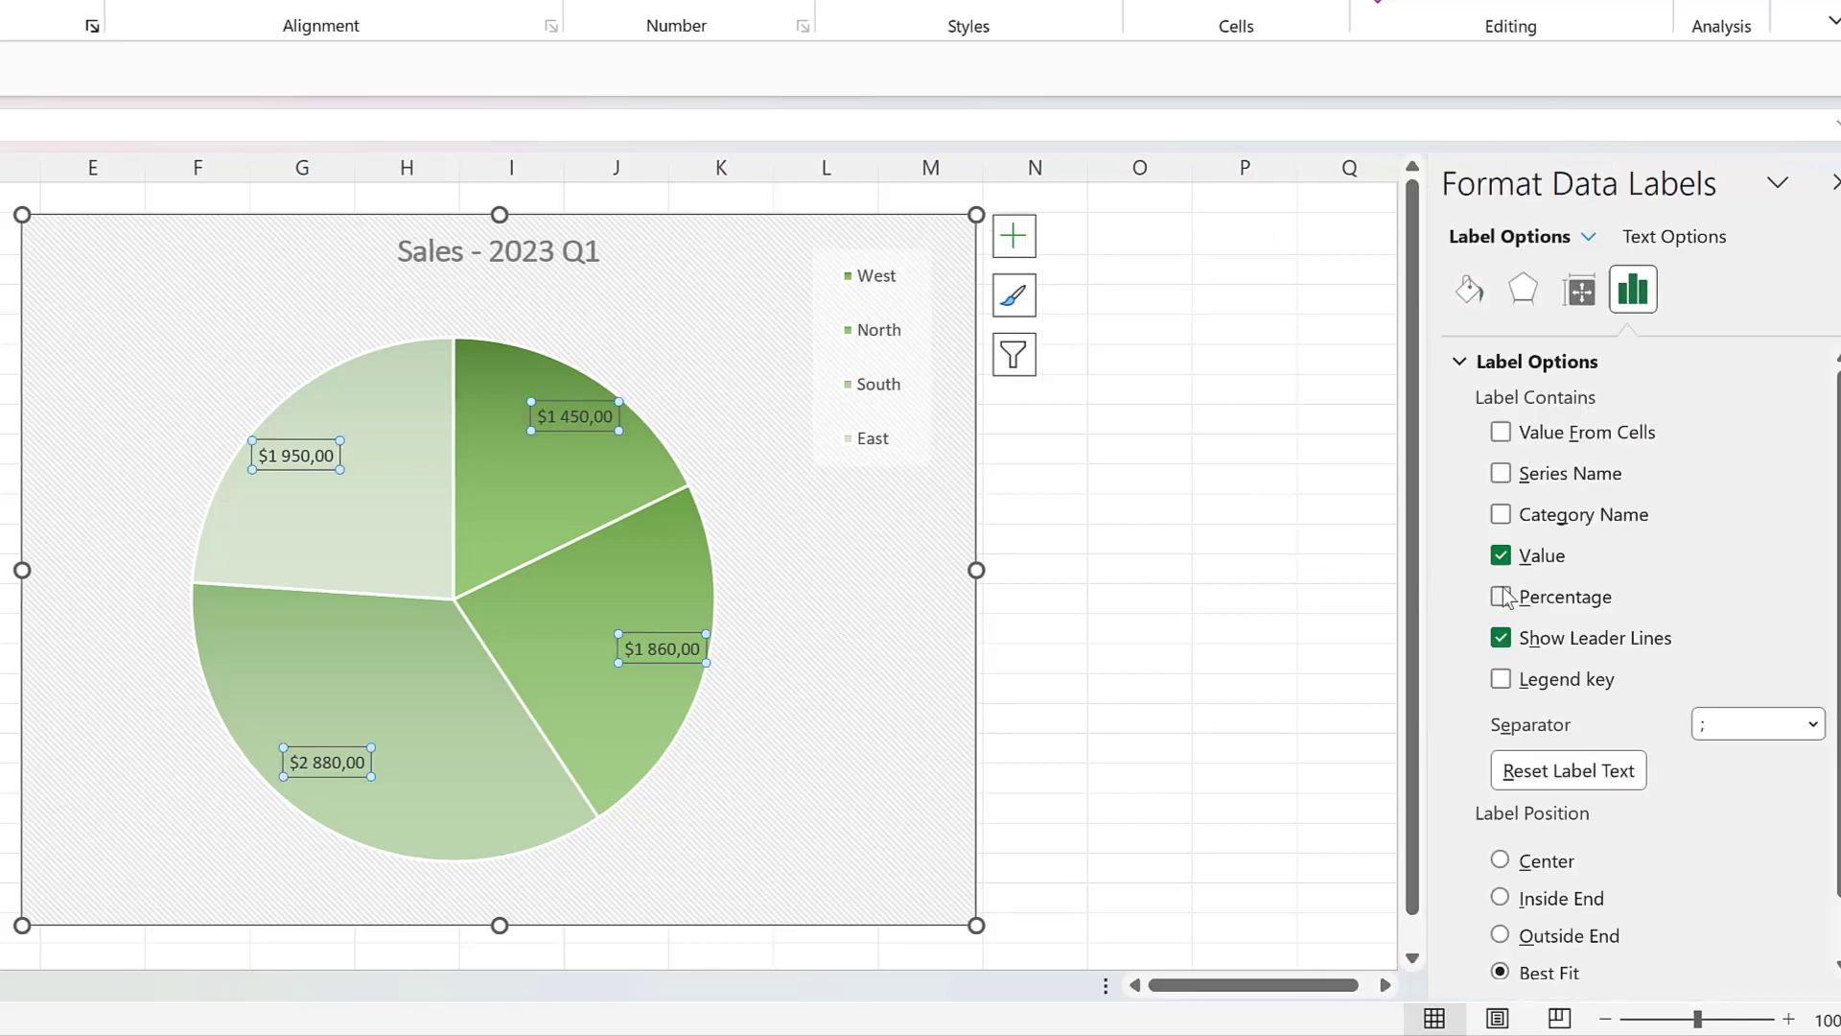
click(1500, 596)
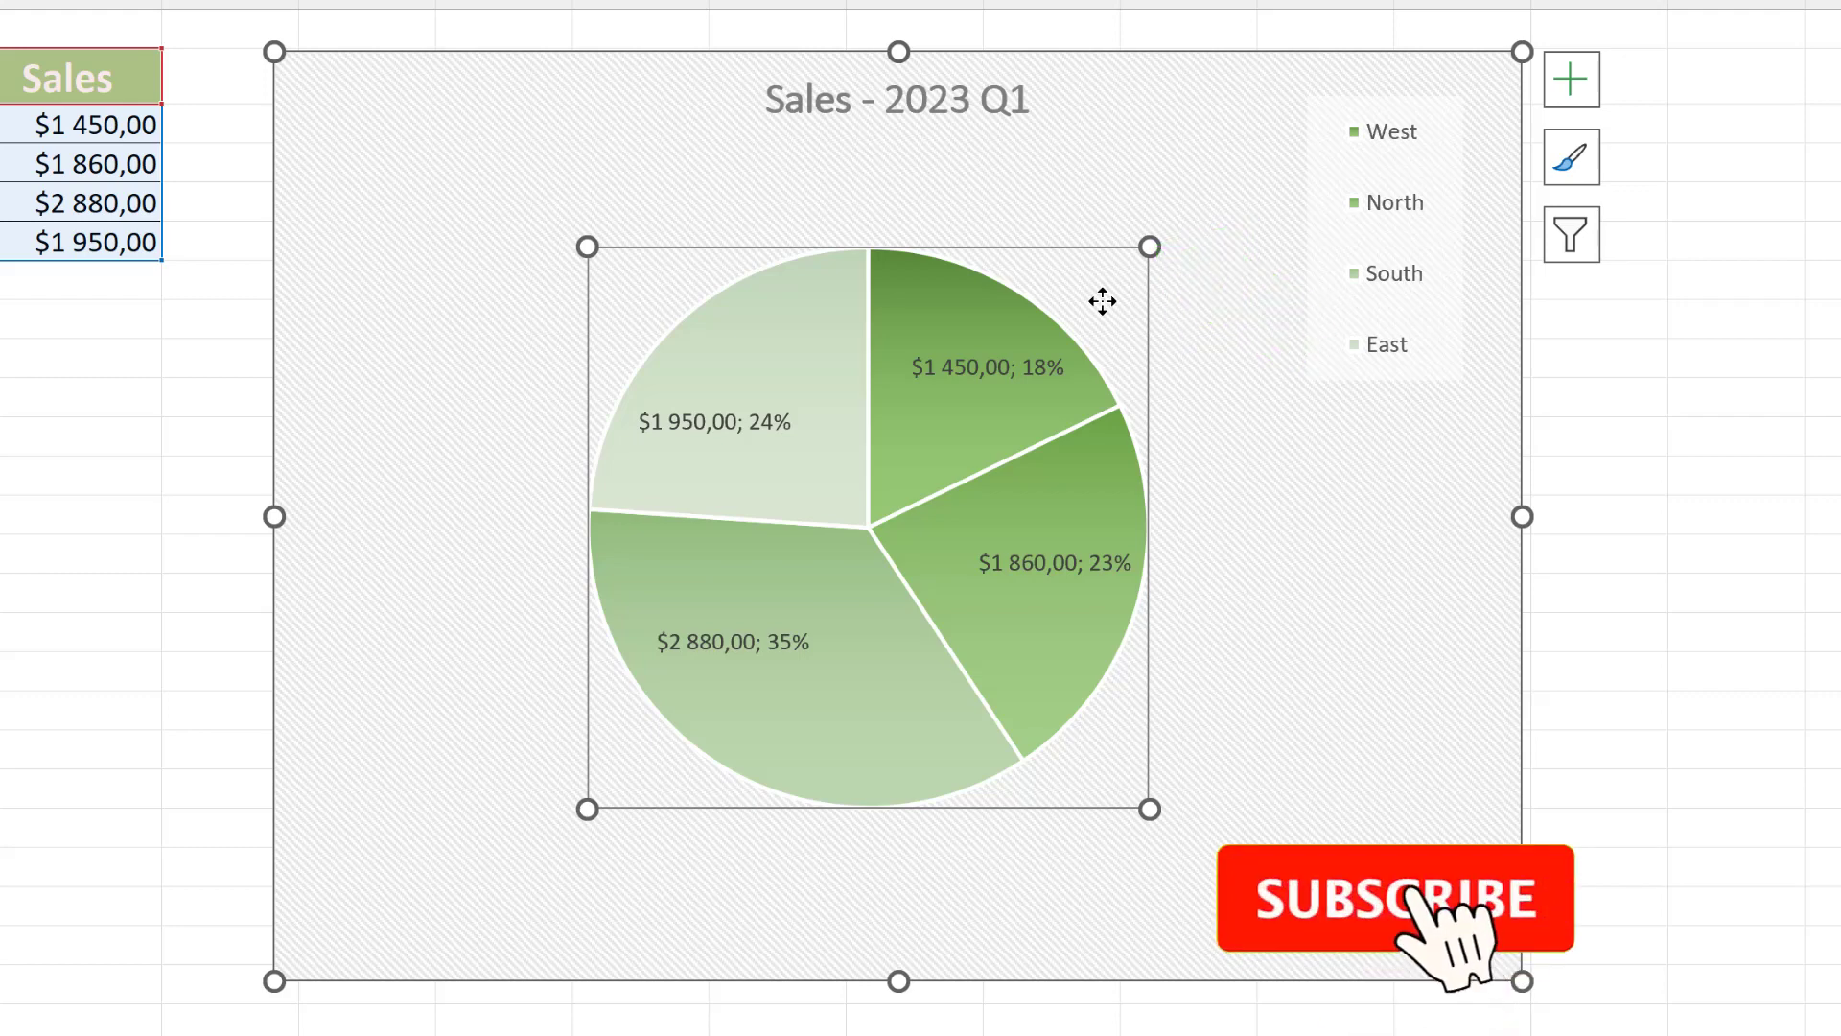
click(1394, 898)
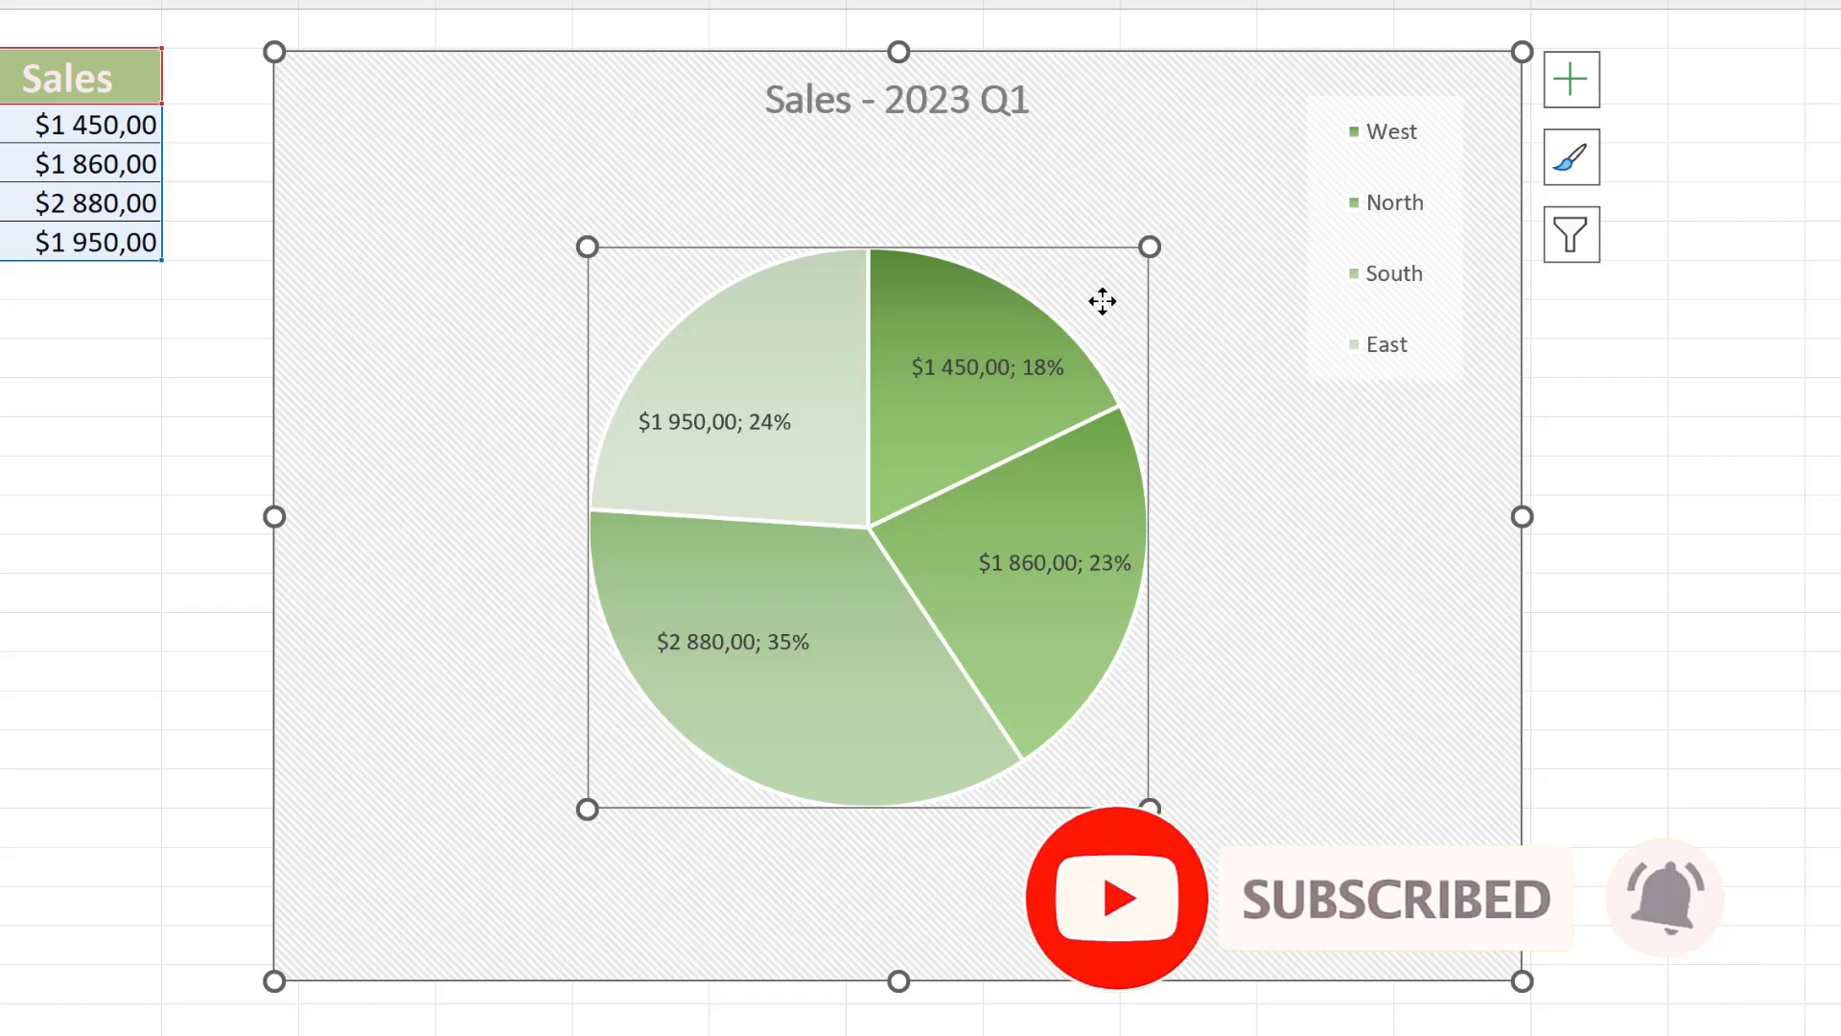